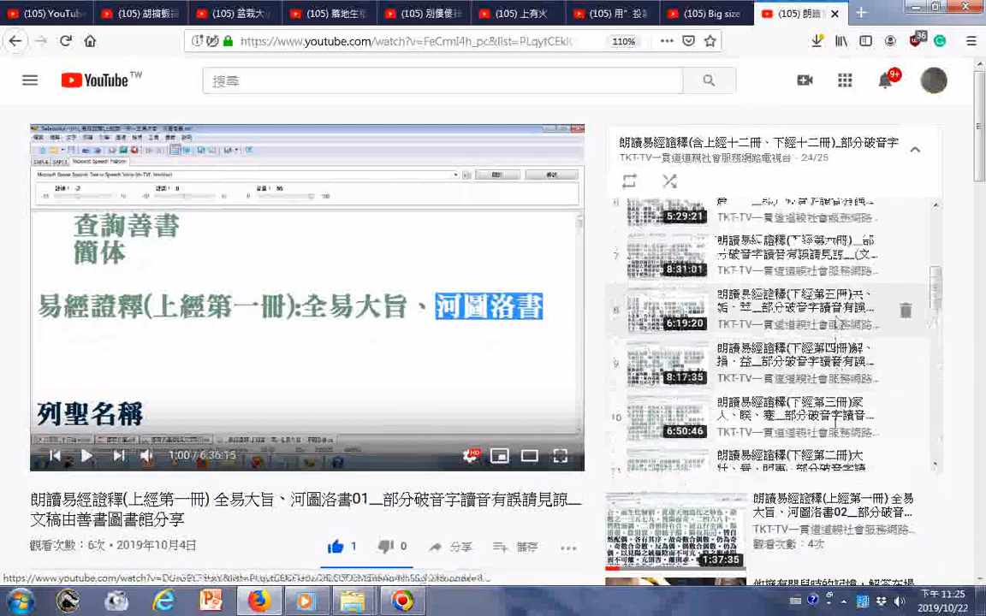
pyautogui.scroll(-3)
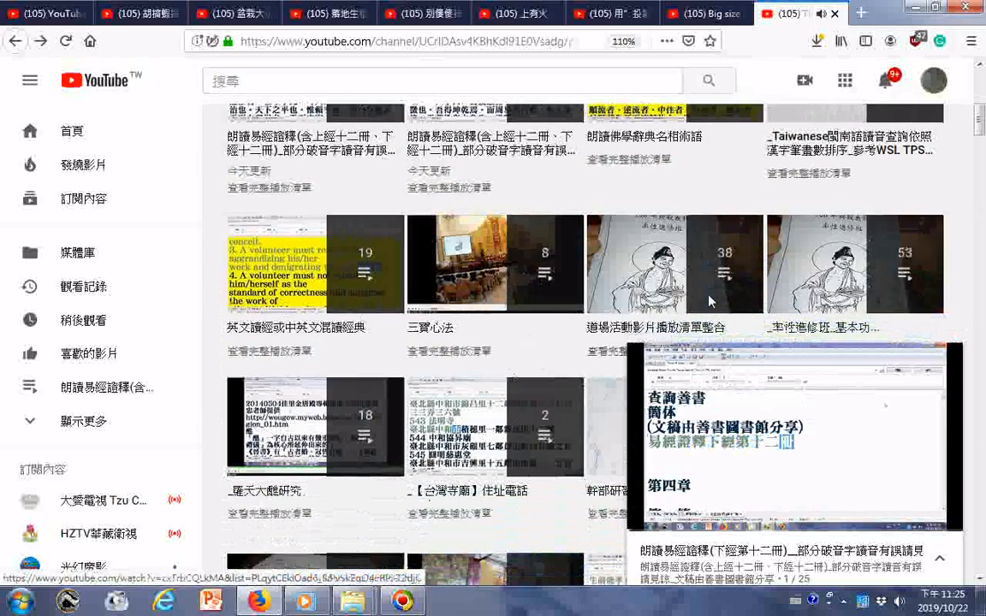
pyautogui.scroll(-3)
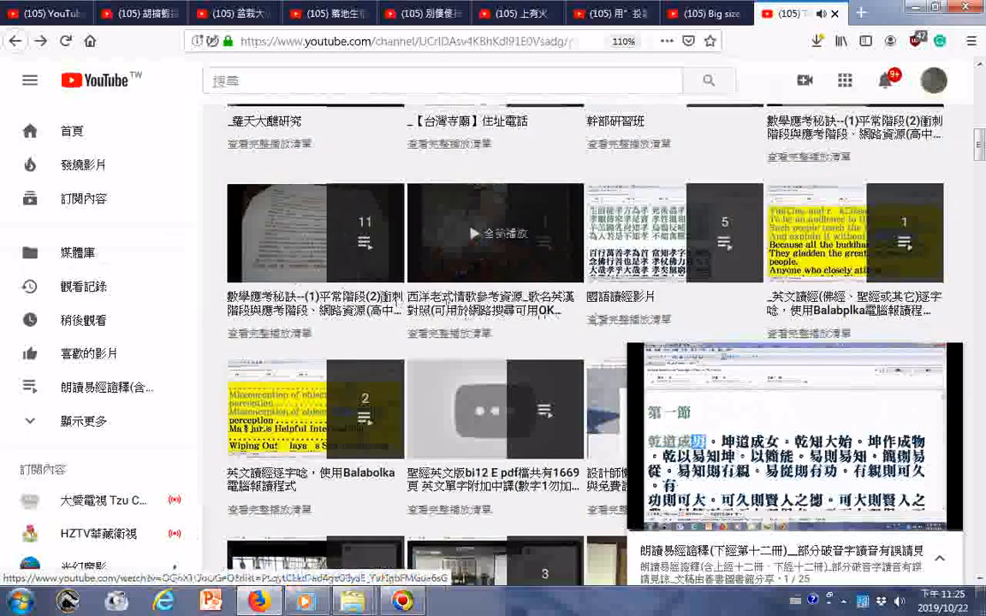